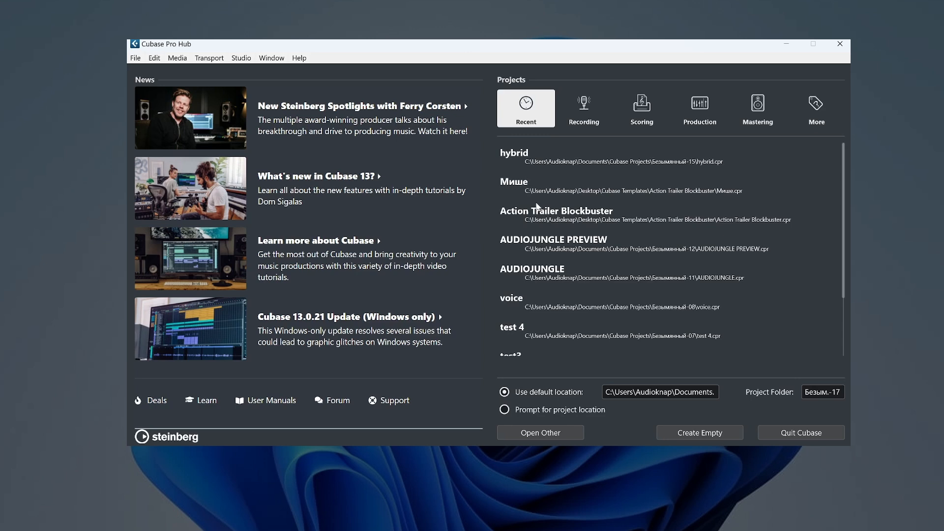
mouse_move(440, 139)
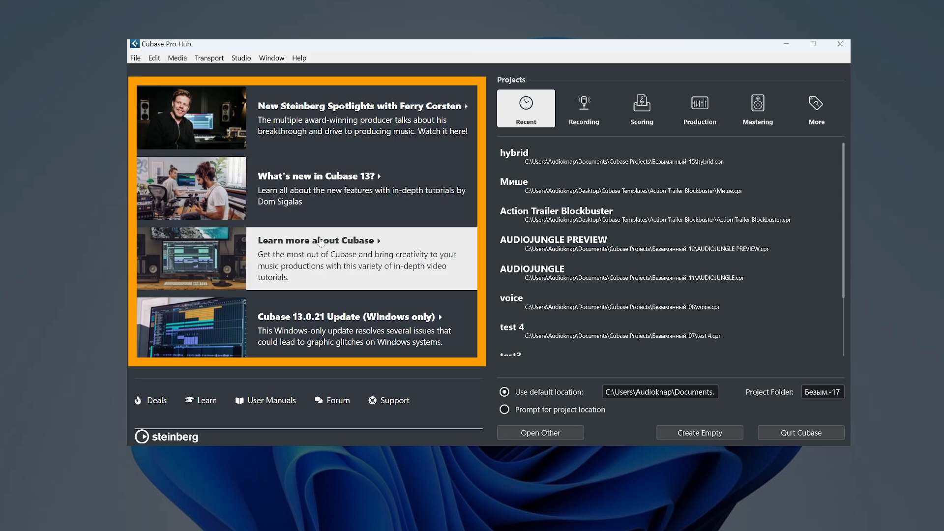
mouse_move(297, 285)
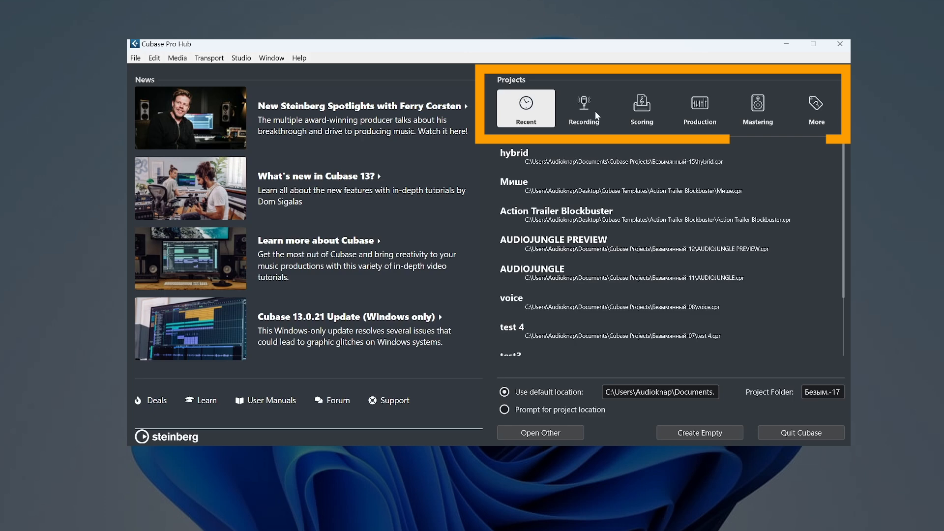
- Browse the Hub options and create a new empty project in the default location
click(699, 108)
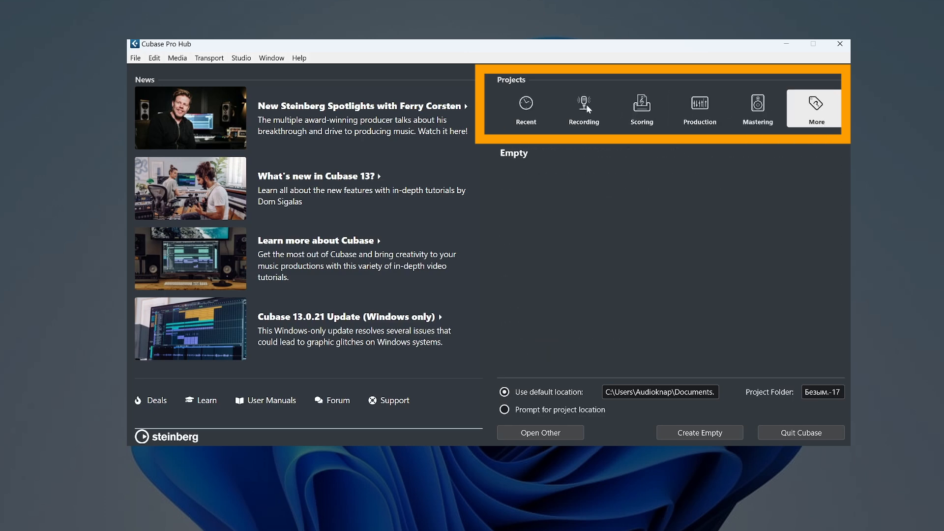
click(525, 108)
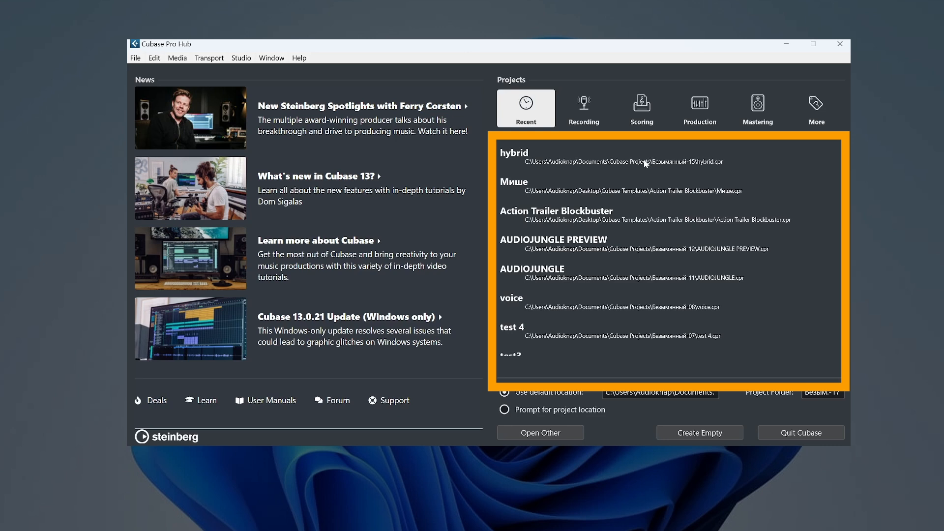
mouse_move(532, 329)
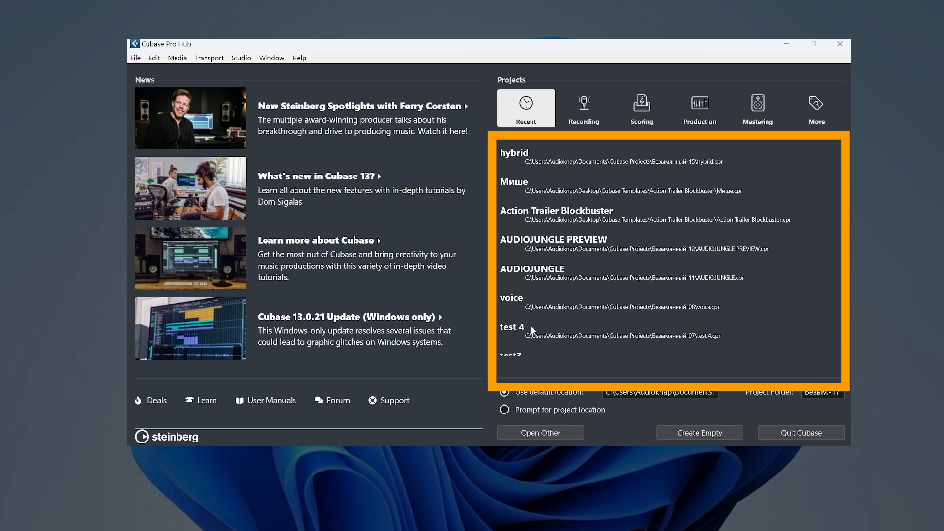
mouse_move(730, 335)
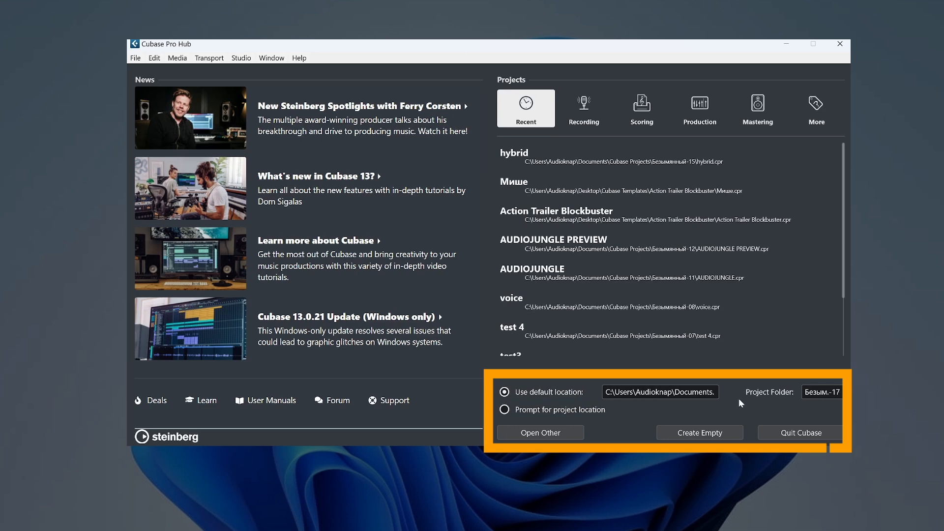
mouse_move(757, 416)
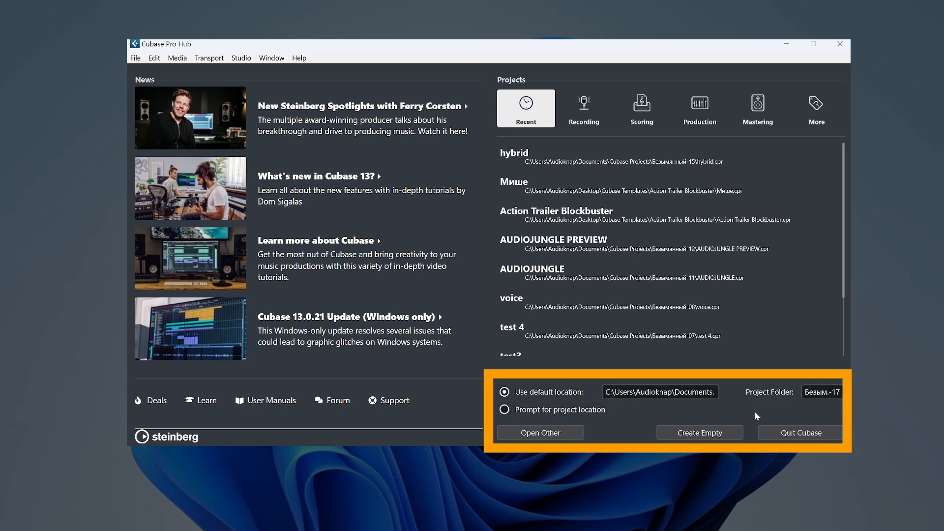
click(505, 410)
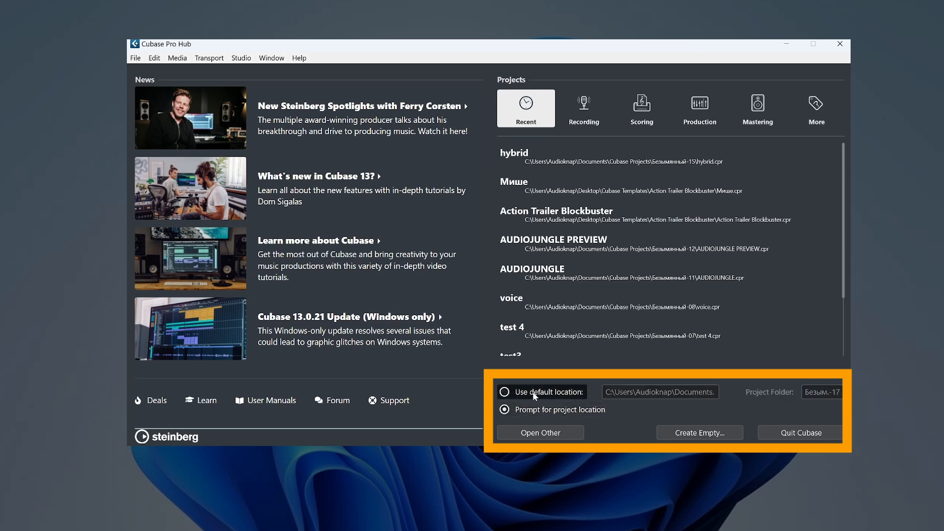
click(504, 392)
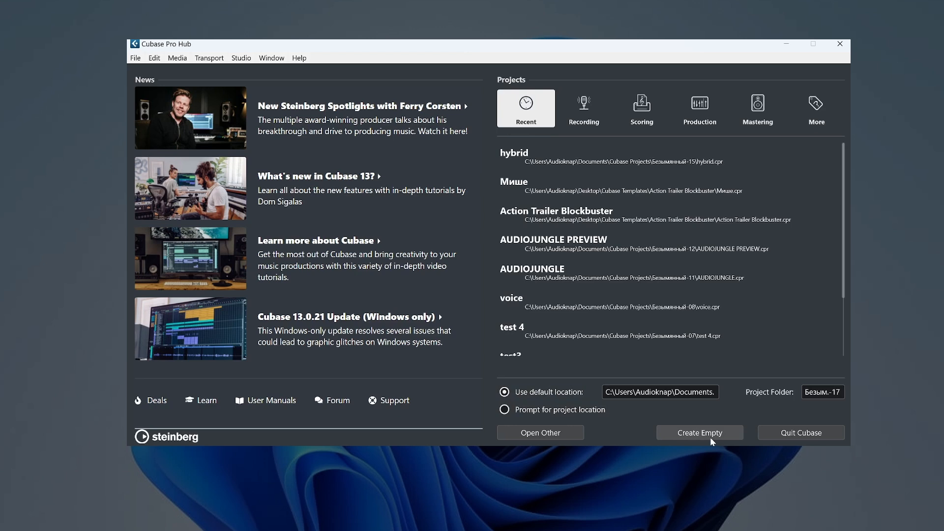
click(700, 432)
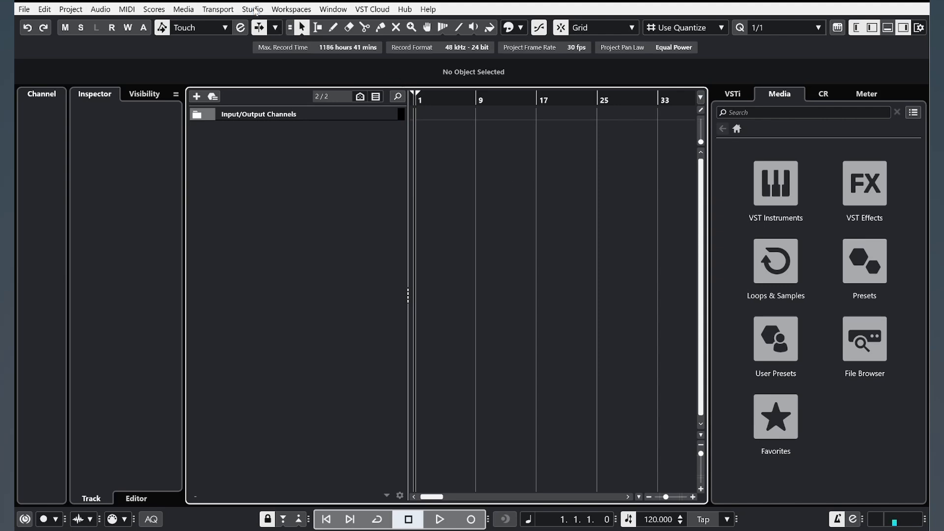
- Set the Studio Setup audio driver to ASIO Fireface USB
click(253, 8)
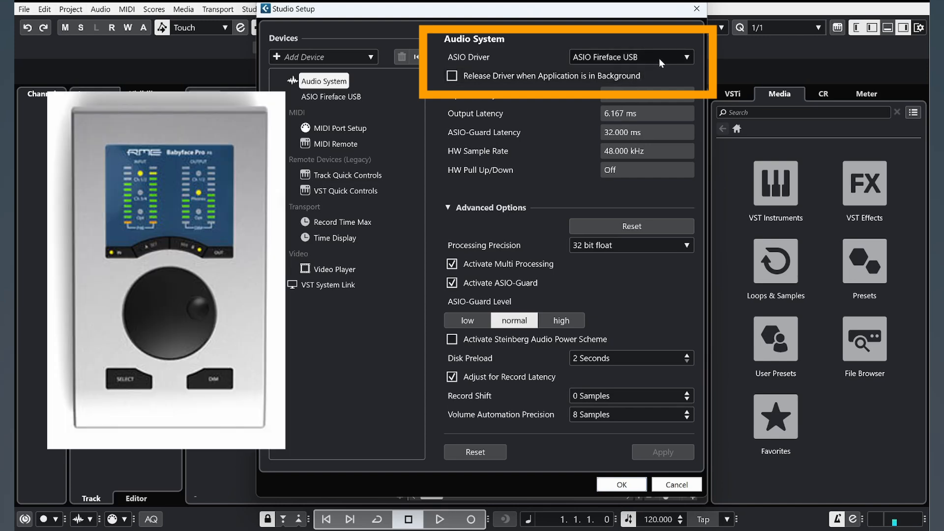
click(630, 56)
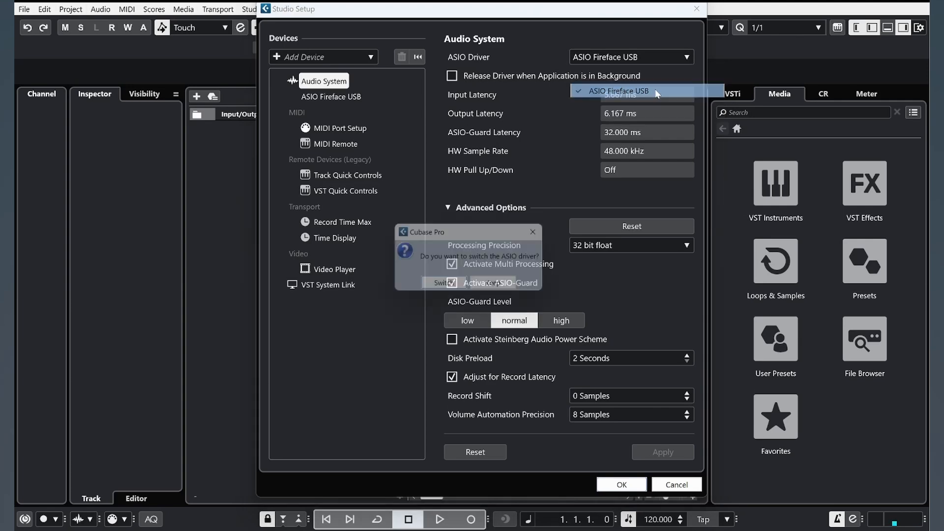
click(440, 283)
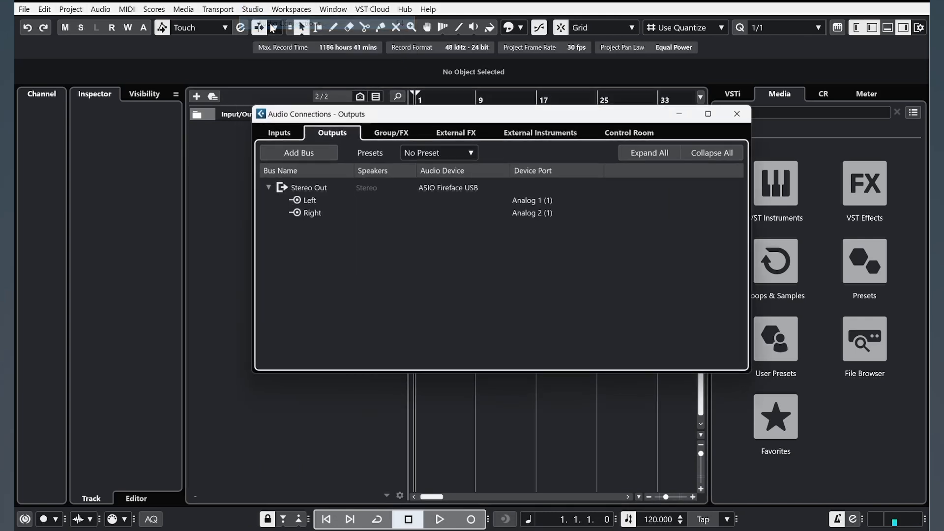
- Connect the Stereo In bus to ASIO Fireface USB, then view the output buses
click(279, 132)
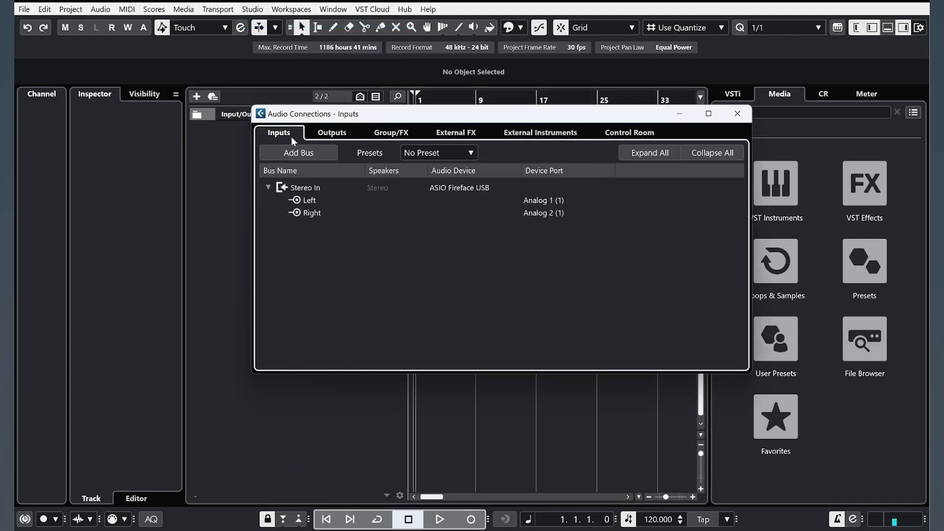
mouse_move(278, 177)
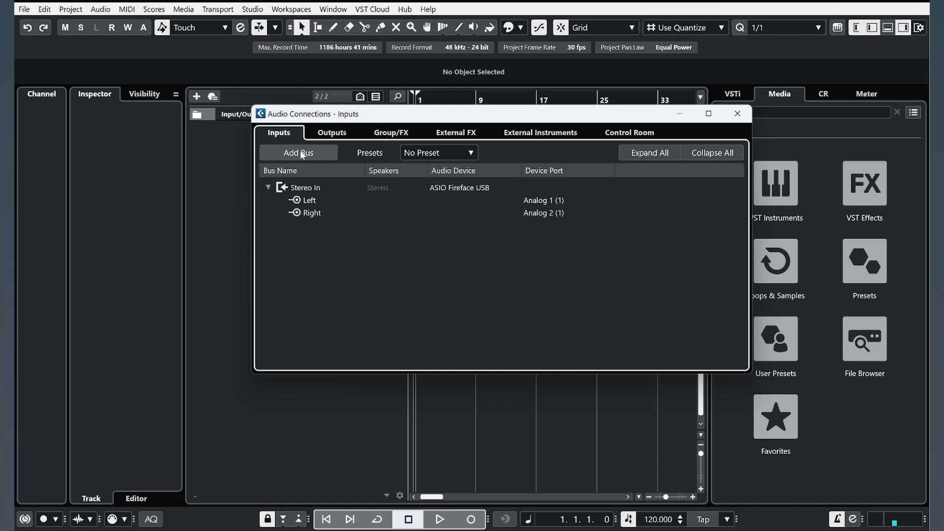
click(458, 187)
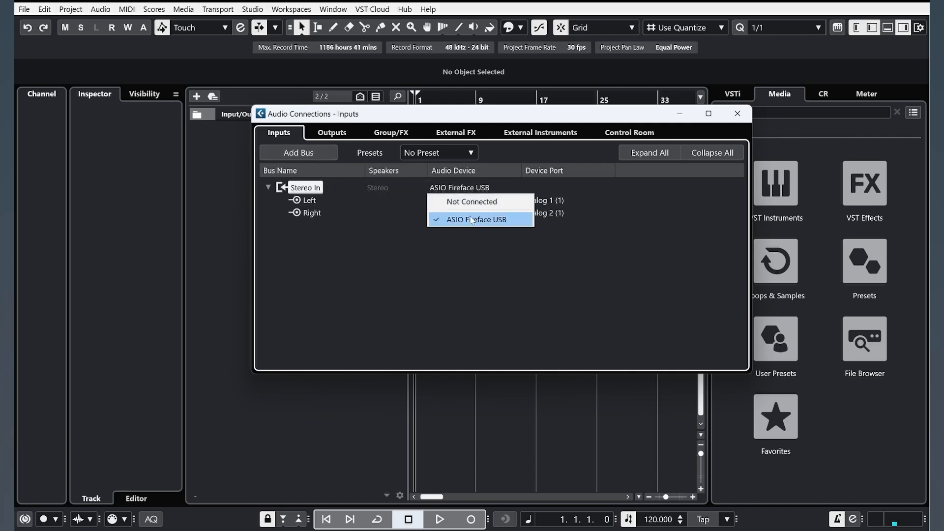
click(331, 132)
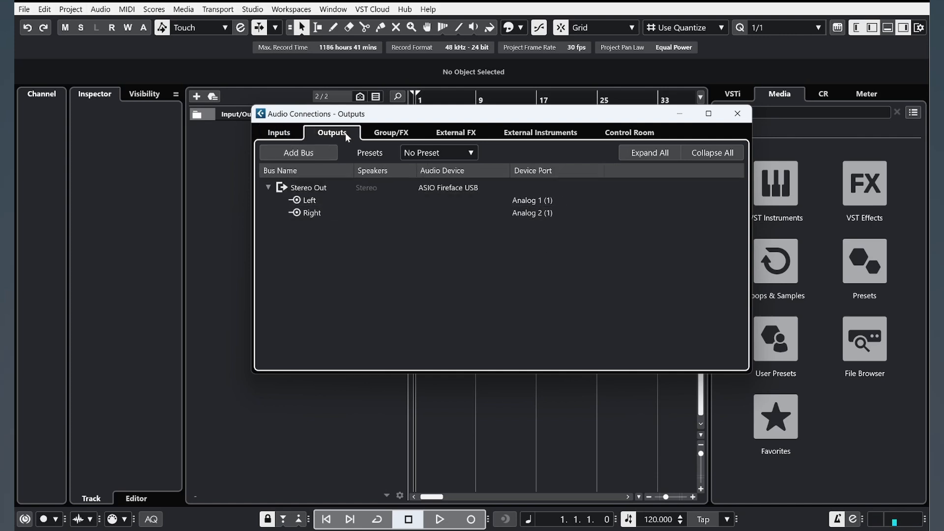
click(737, 113)
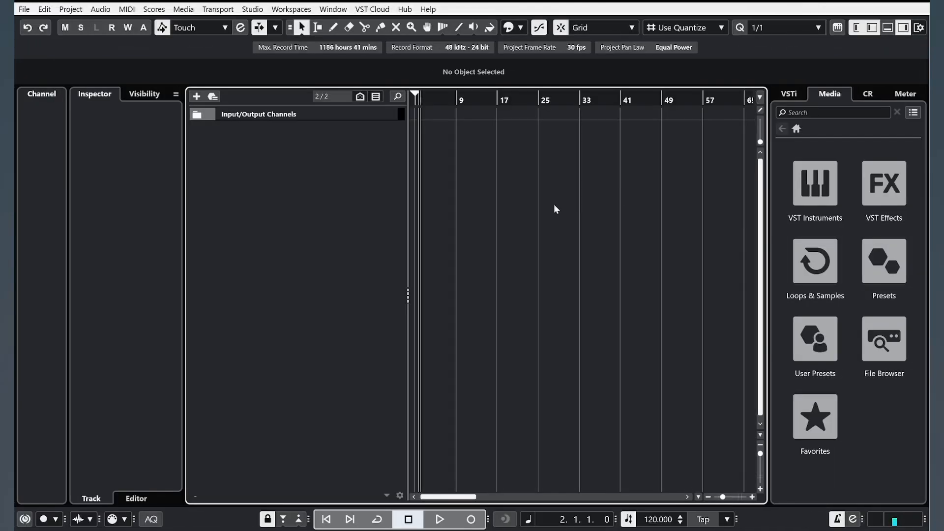
mouse_move(554, 206)
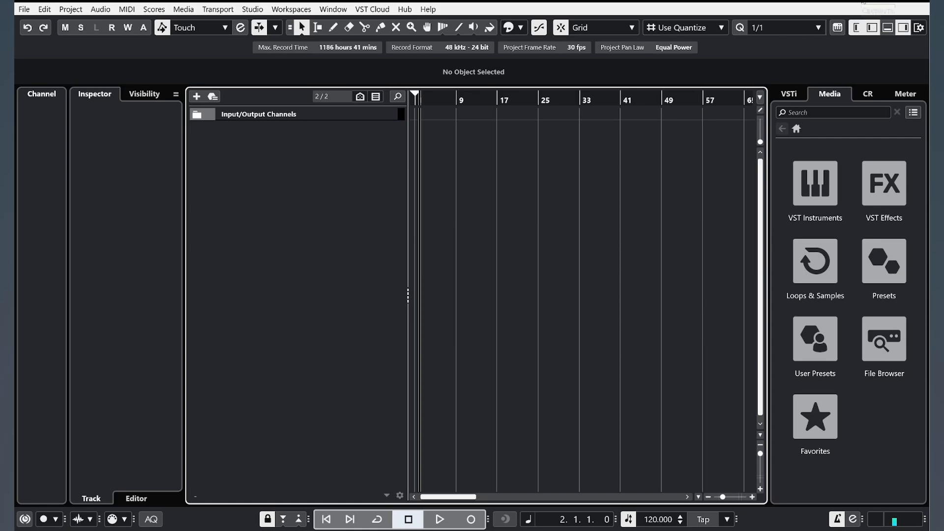
- Verify in Project Setup that the sample rate is 48 kHz, then deselect the 44 event
click(71, 8)
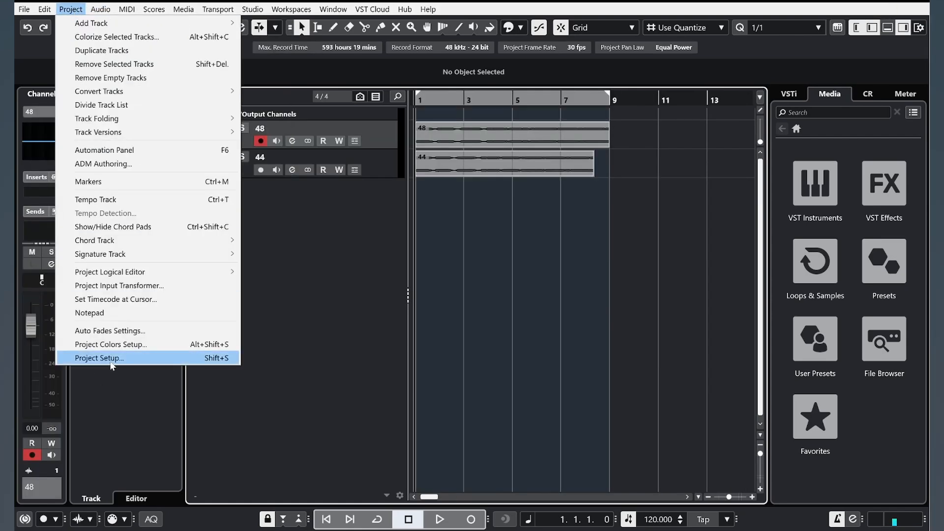
click(99, 357)
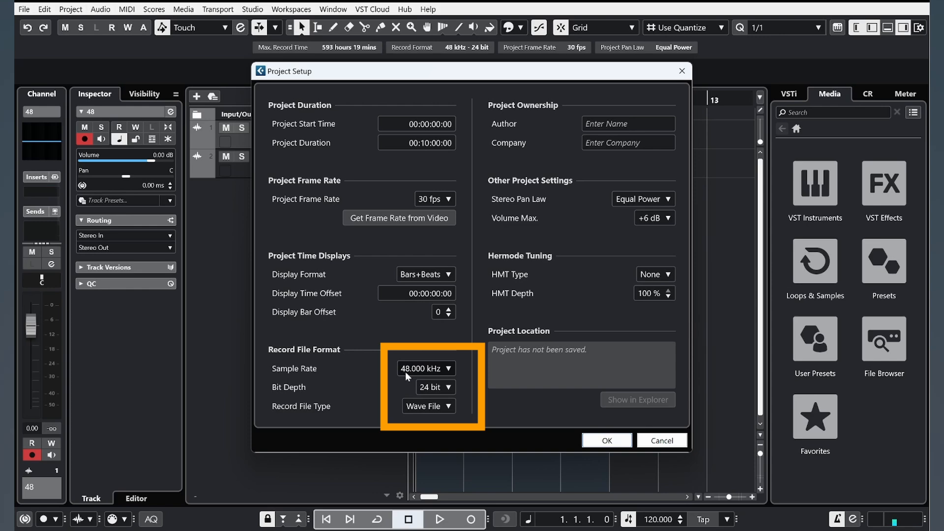
click(606, 440)
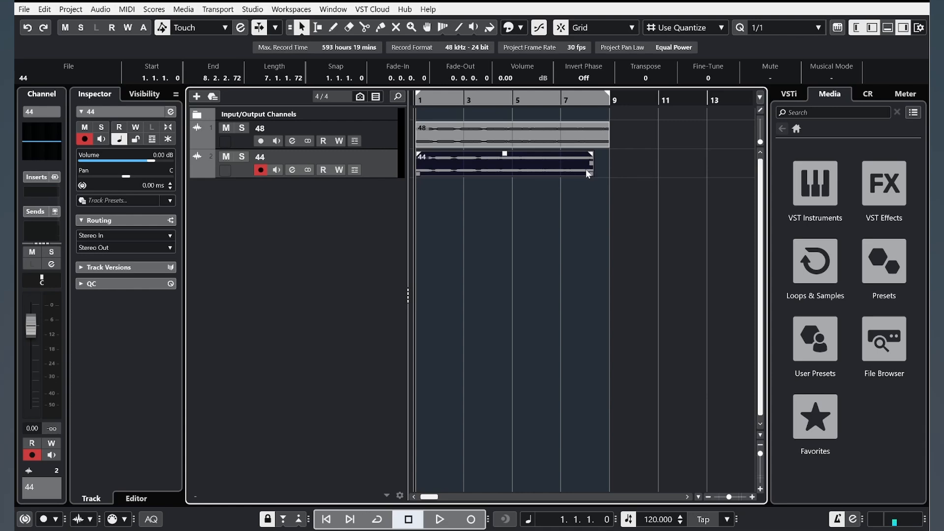
click(320, 284)
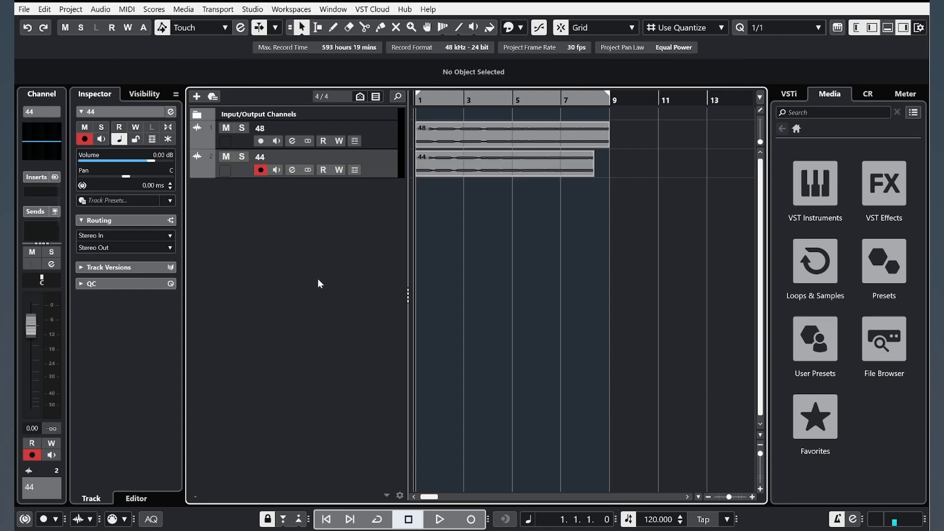
- Open the Edit menu to reach the program Preferences
click(44, 8)
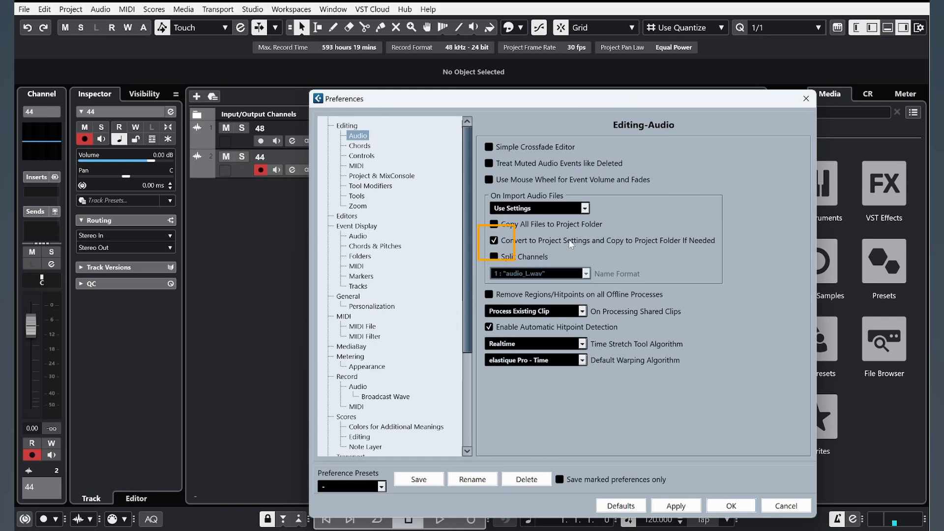
mouse_move(596, 249)
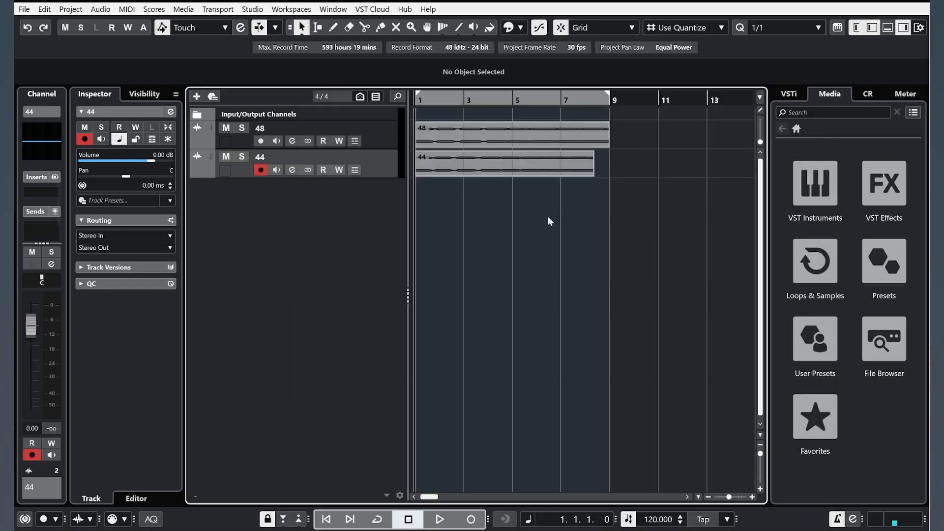
mouse_move(512, 272)
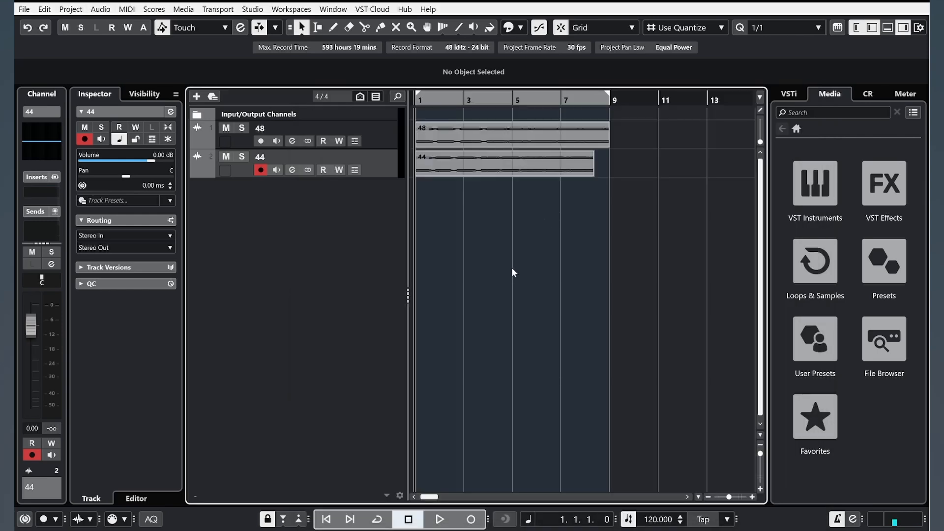